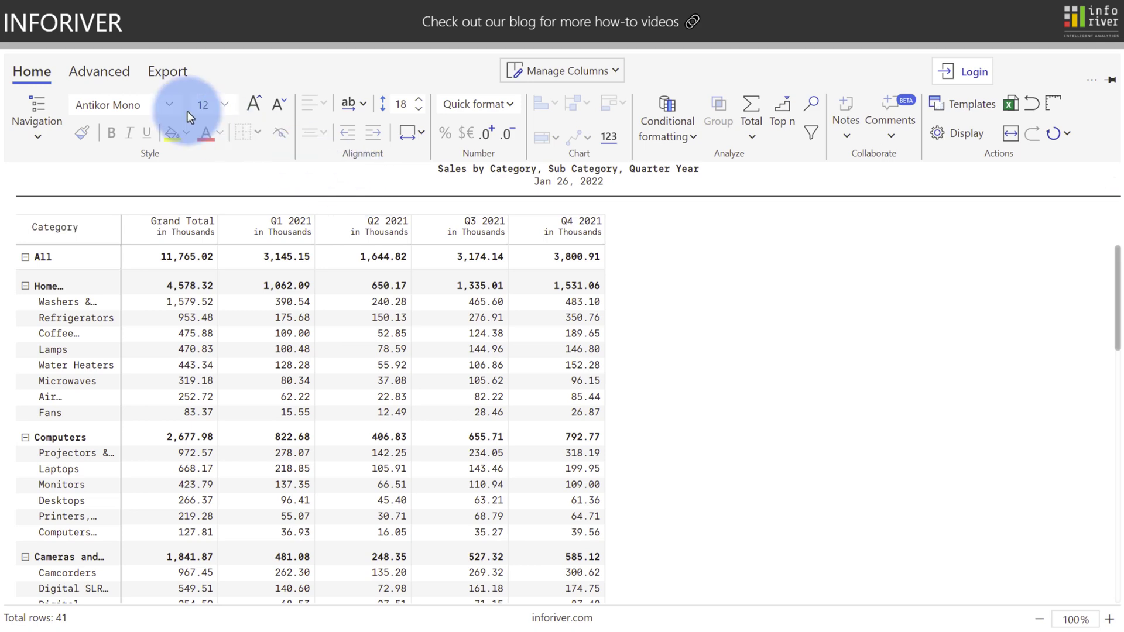
Add a manual-input measure titled 'Plan', kept as a visual measure with Sum aggregation
left_click(99, 71)
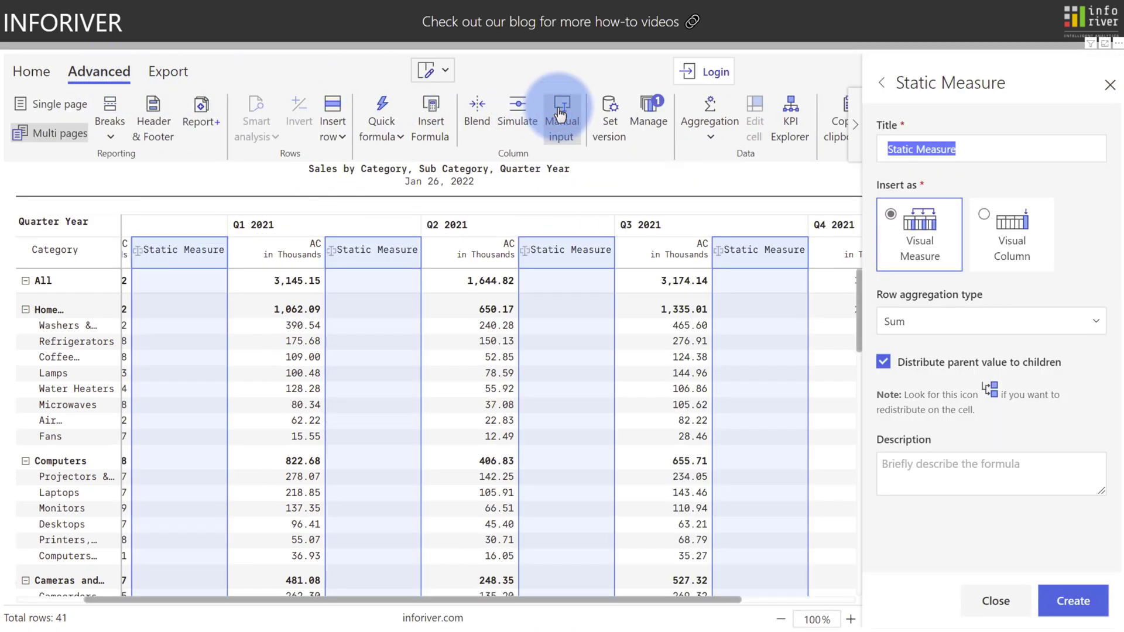
type("Plan")
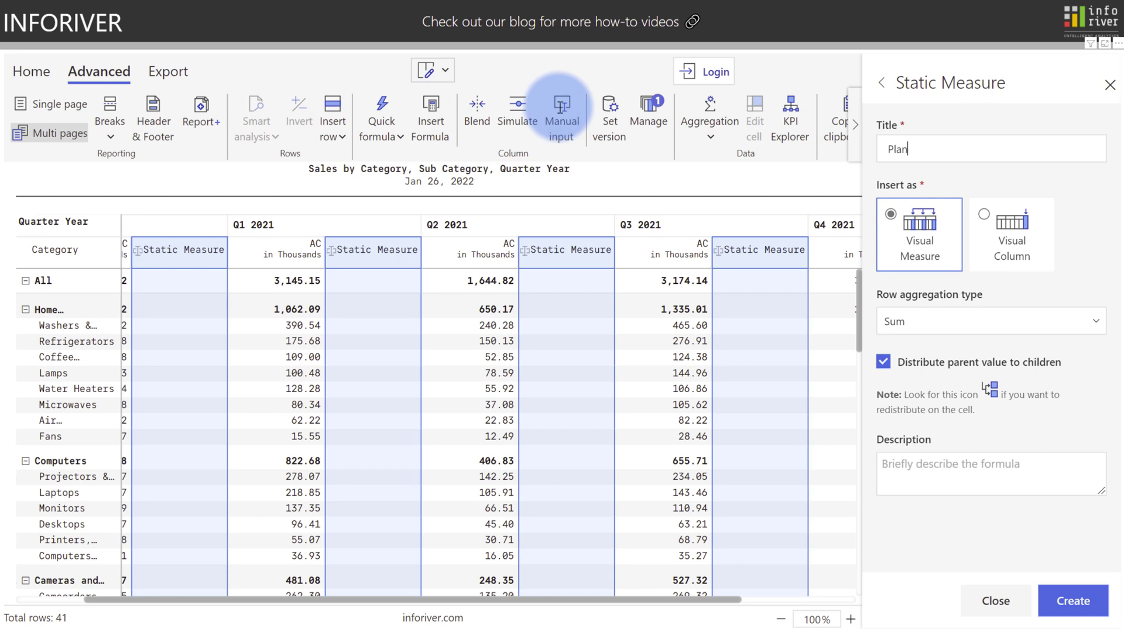
mouse_move(920, 240)
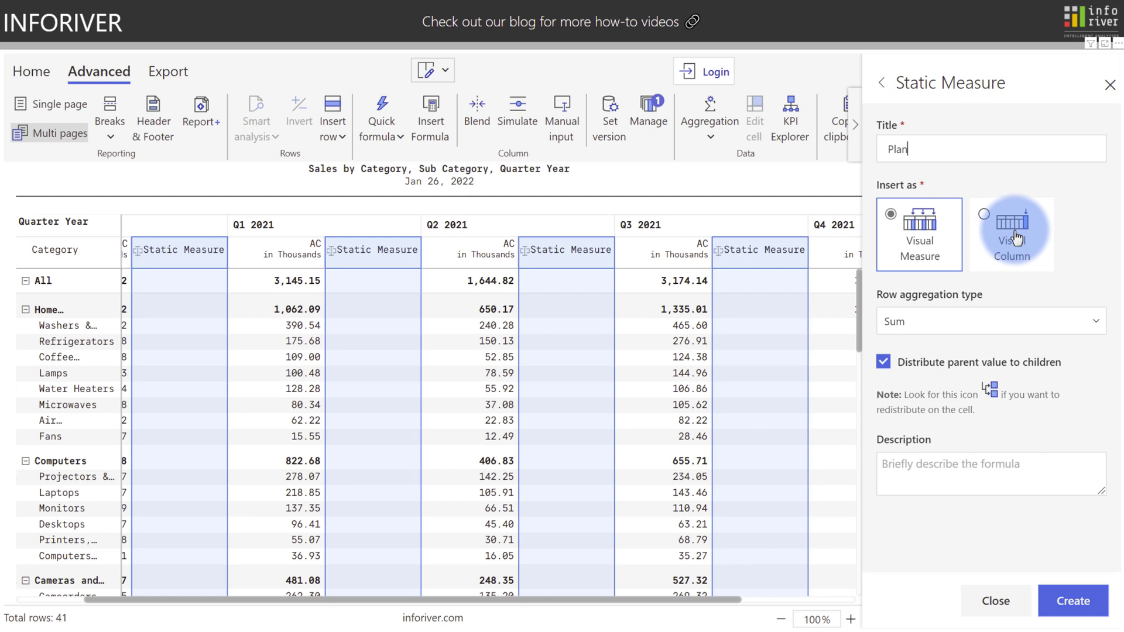
left_click(989, 320)
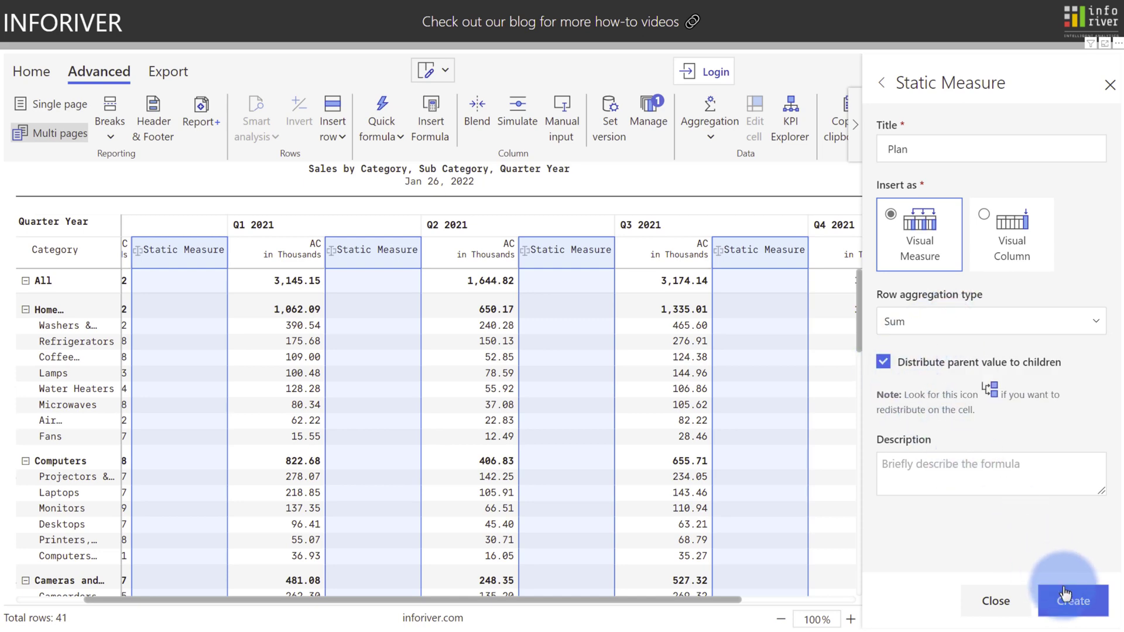
Create the Plan columns and enter =15m in the All row's Grand Total Plan cell
left_click(1072, 601)
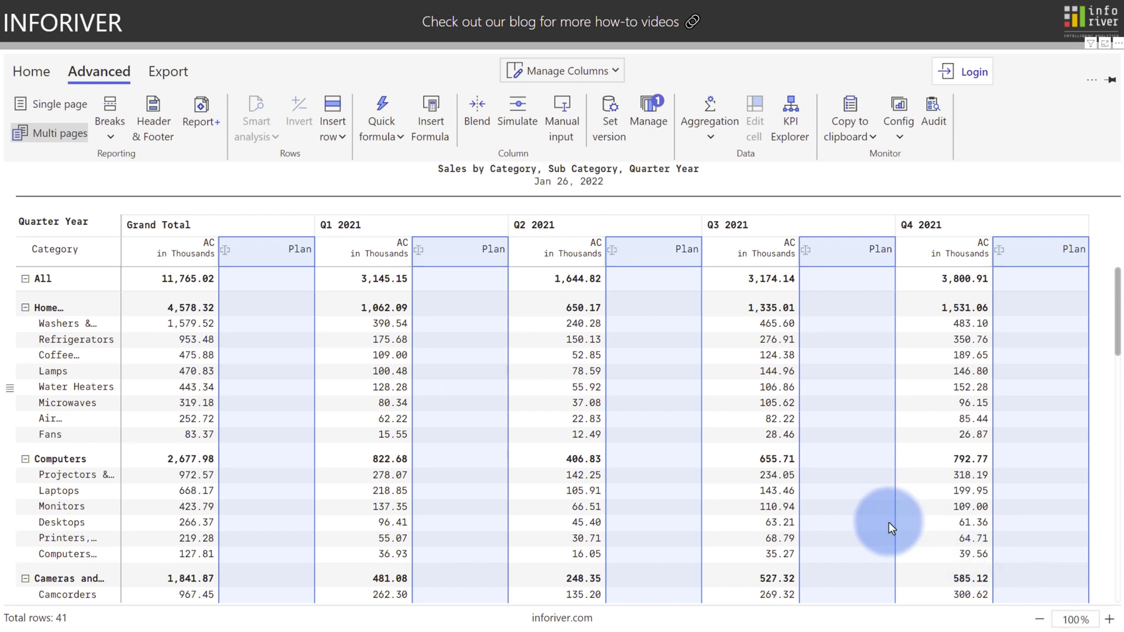
left_click(265, 279)
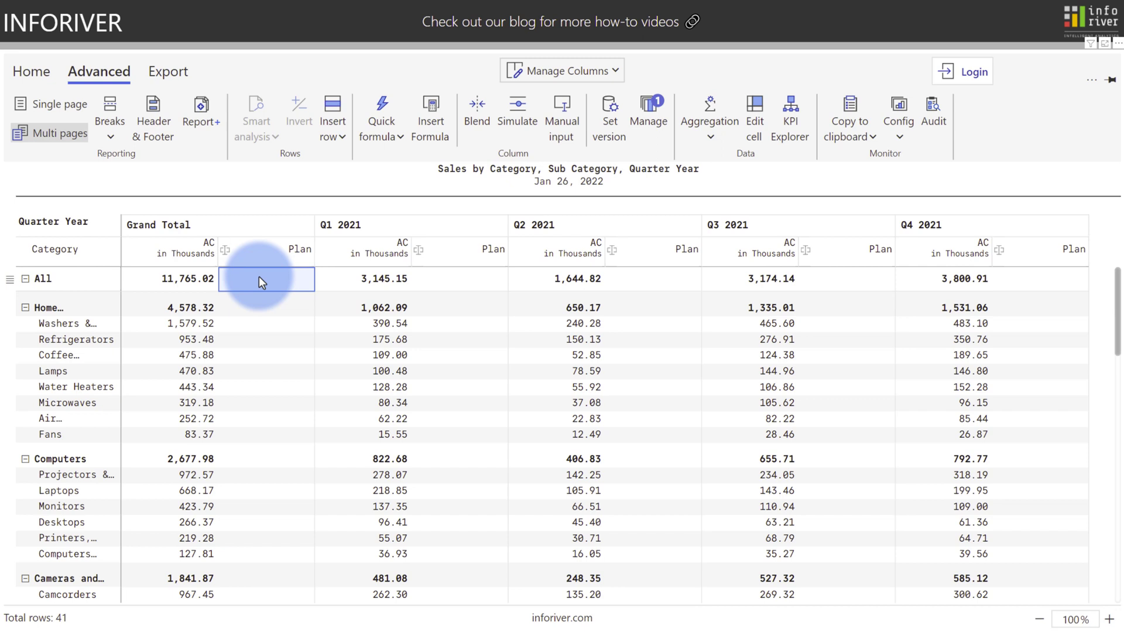
type("=15m")
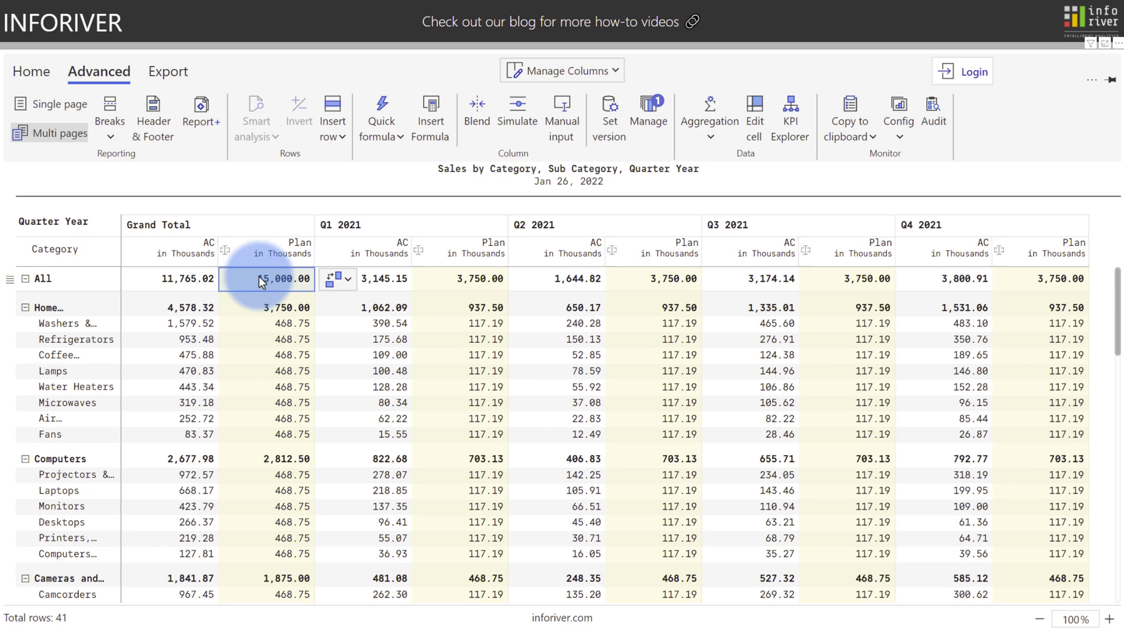
Redistribute the 15,000 overall plan total by Sales weights
left_click(337, 280)
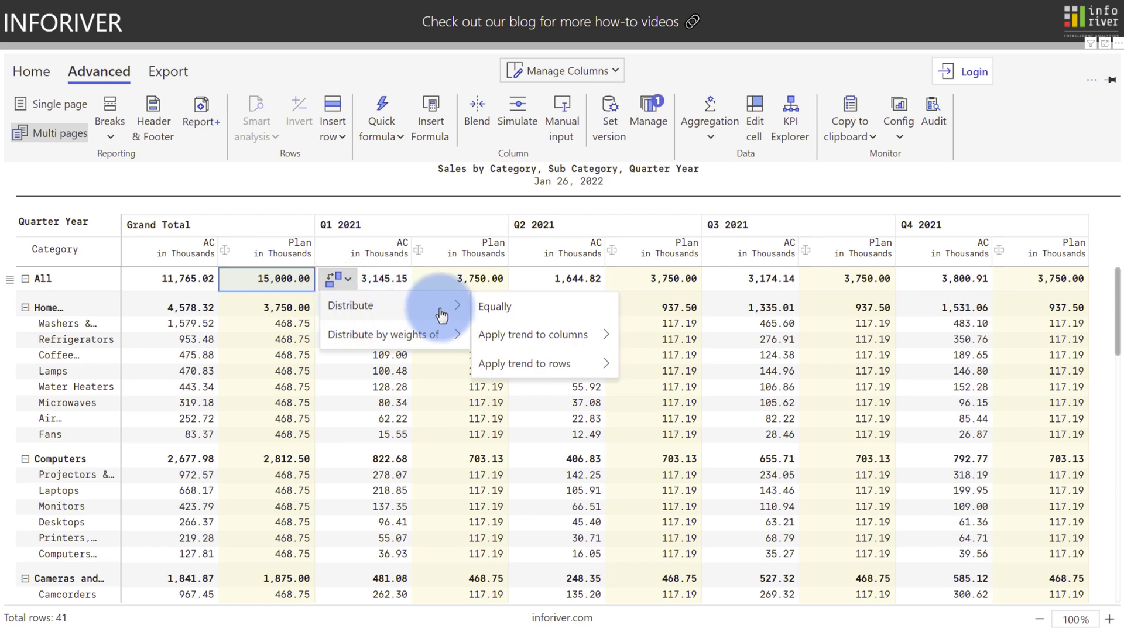
mouse_move(495, 306)
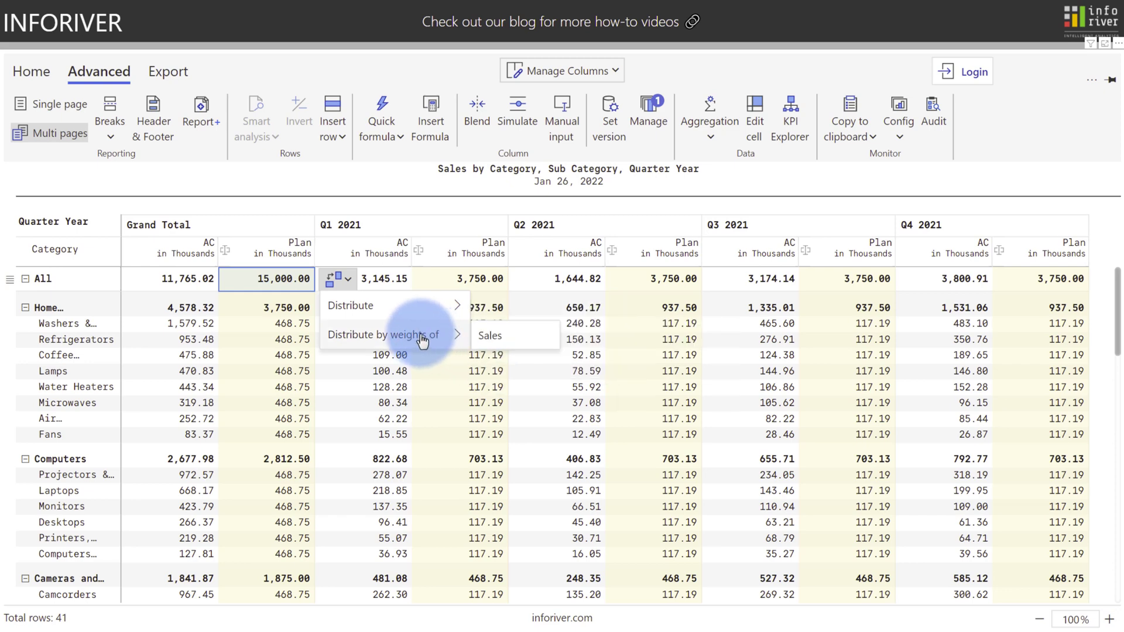
left_click(489, 335)
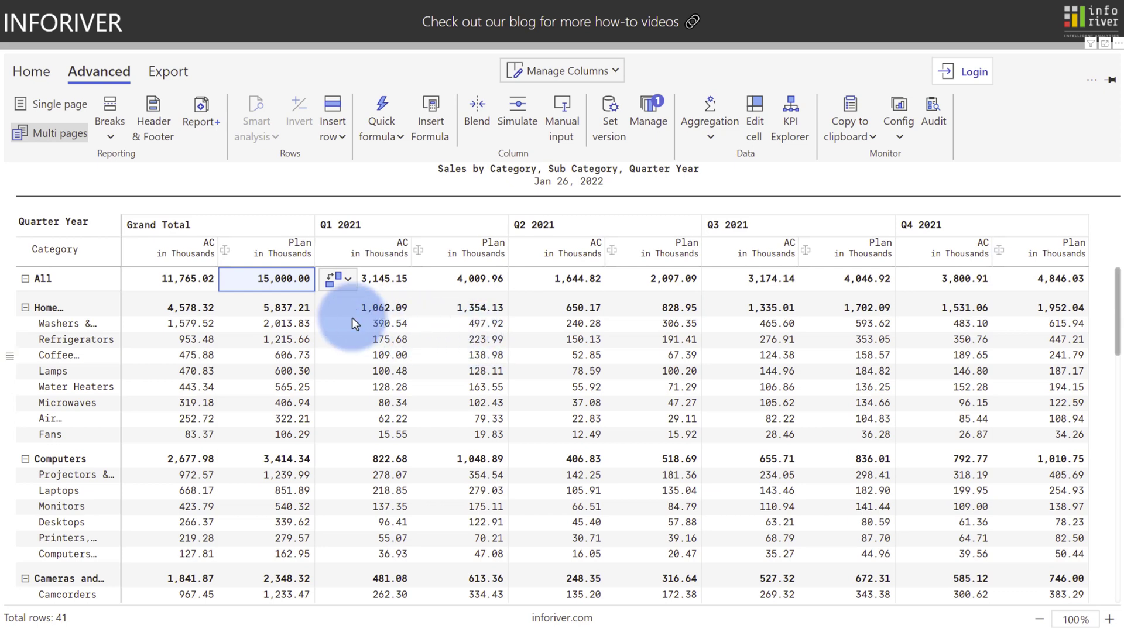
Set Home Appliances' plan total to 6,000, then bring up Lamps' plan distribution options
left_click(280, 307)
type("6,000")
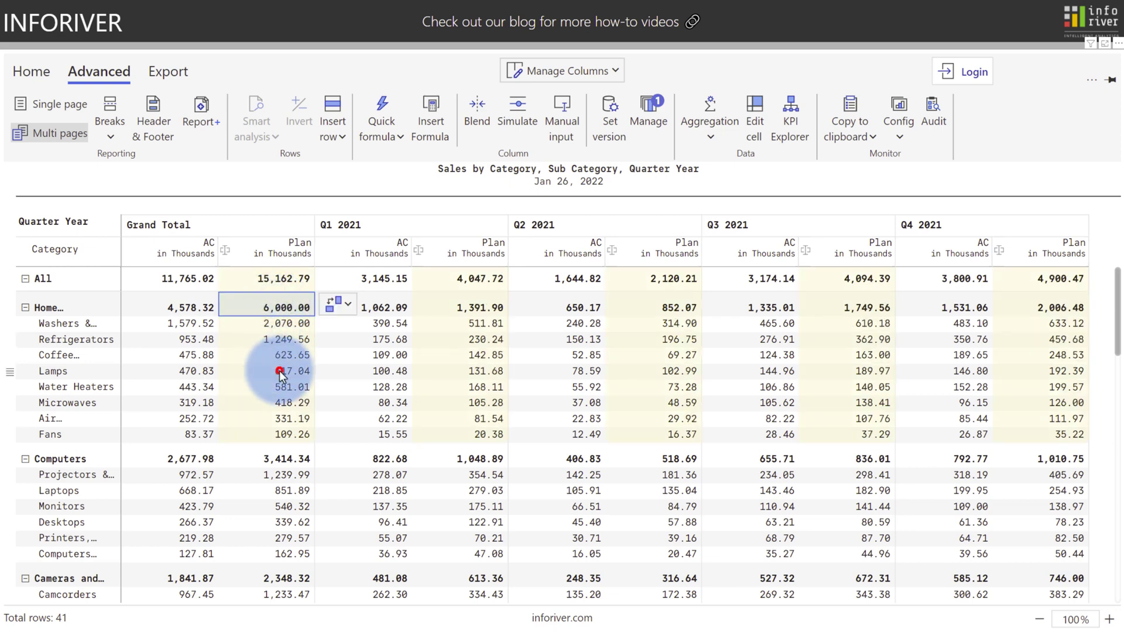
left_click(287, 371)
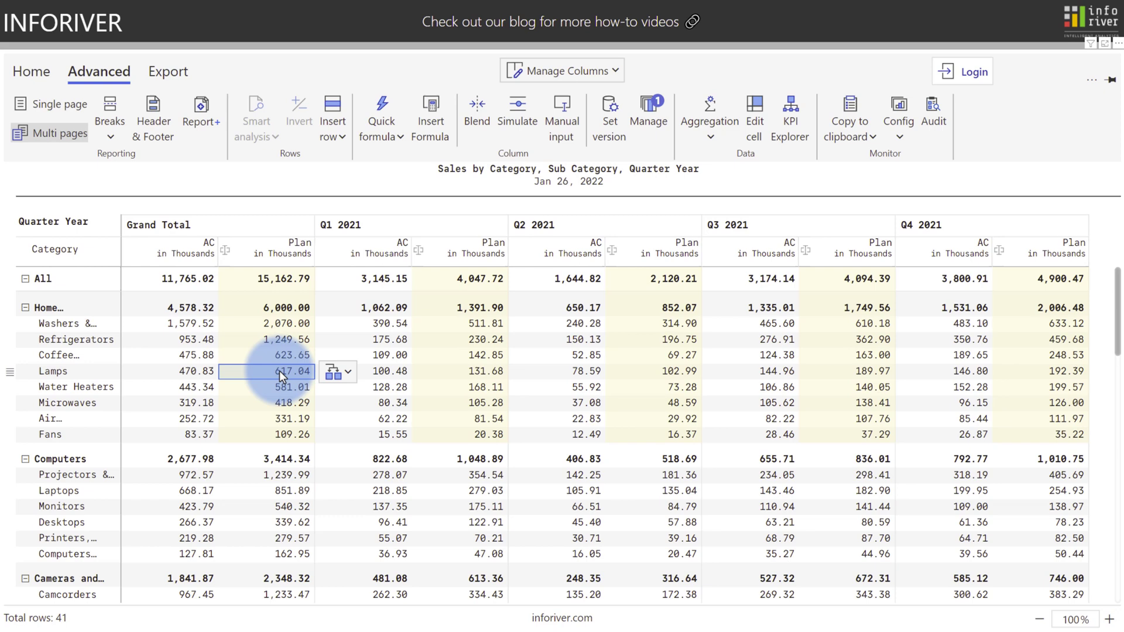
left_click(332, 371)
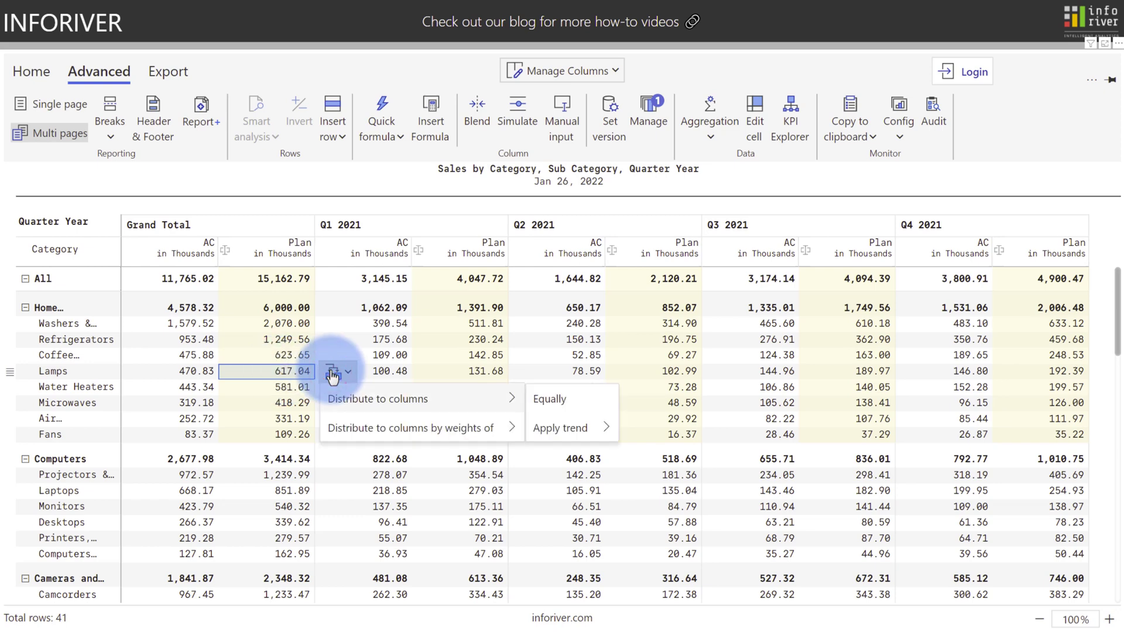
mouse_move(337, 403)
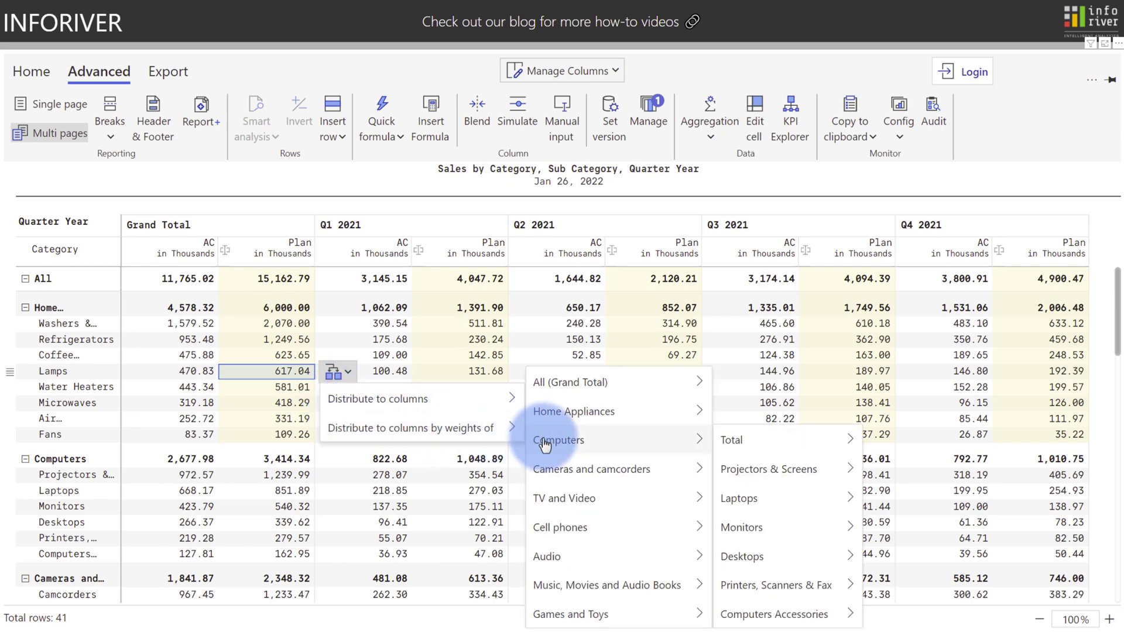
mouse_move(768, 469)
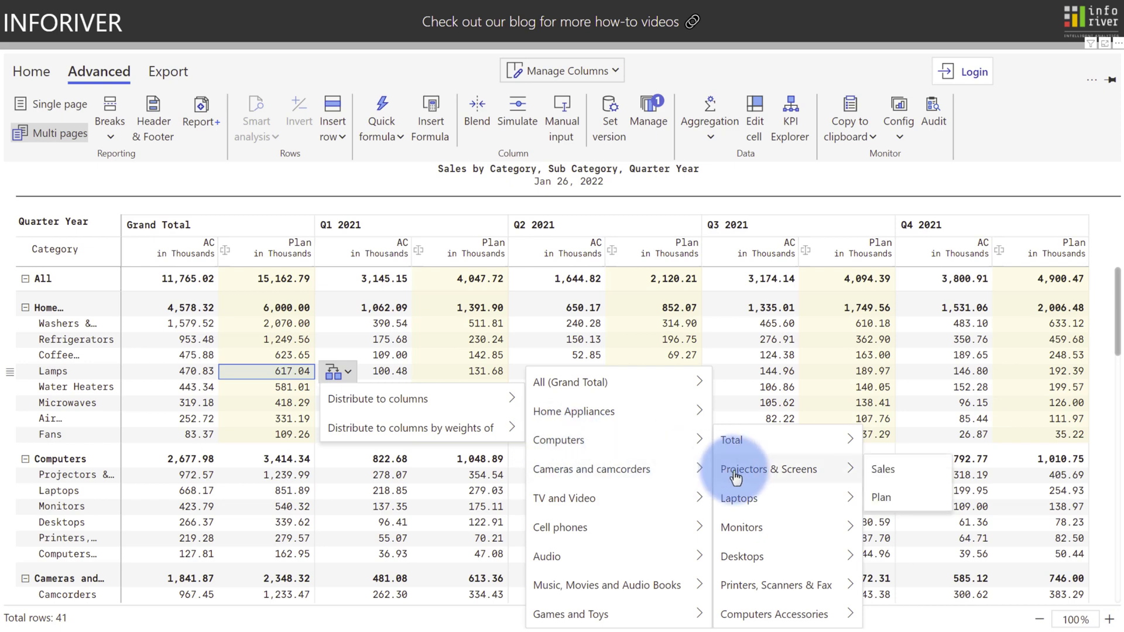
mouse_move(882, 469)
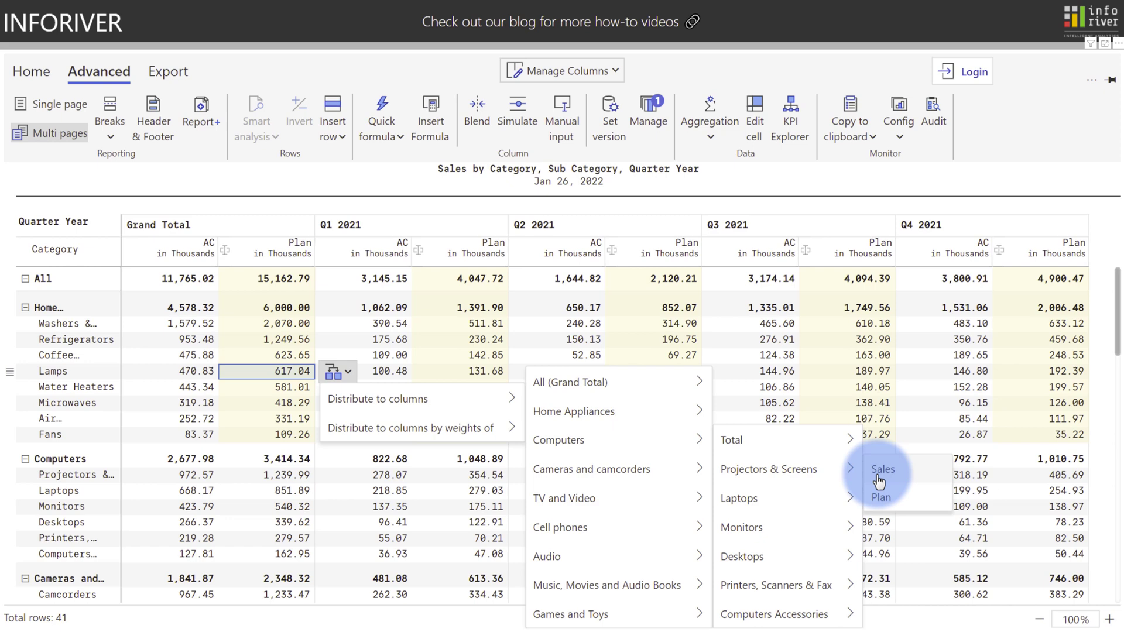
mouse_move(688, 418)
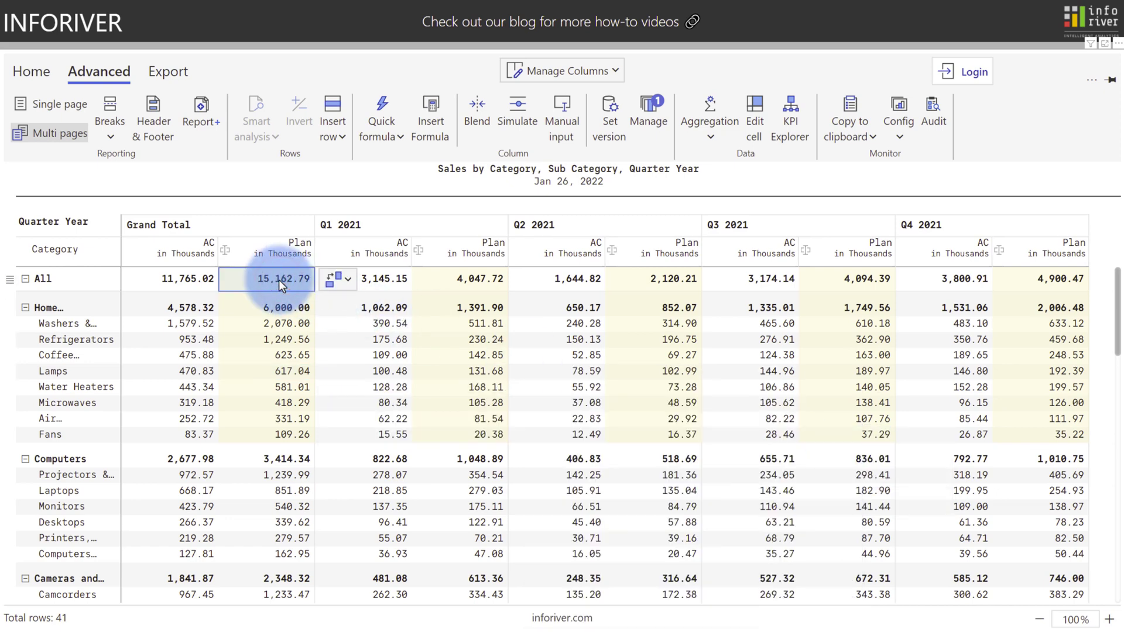
mouse_move(287, 285)
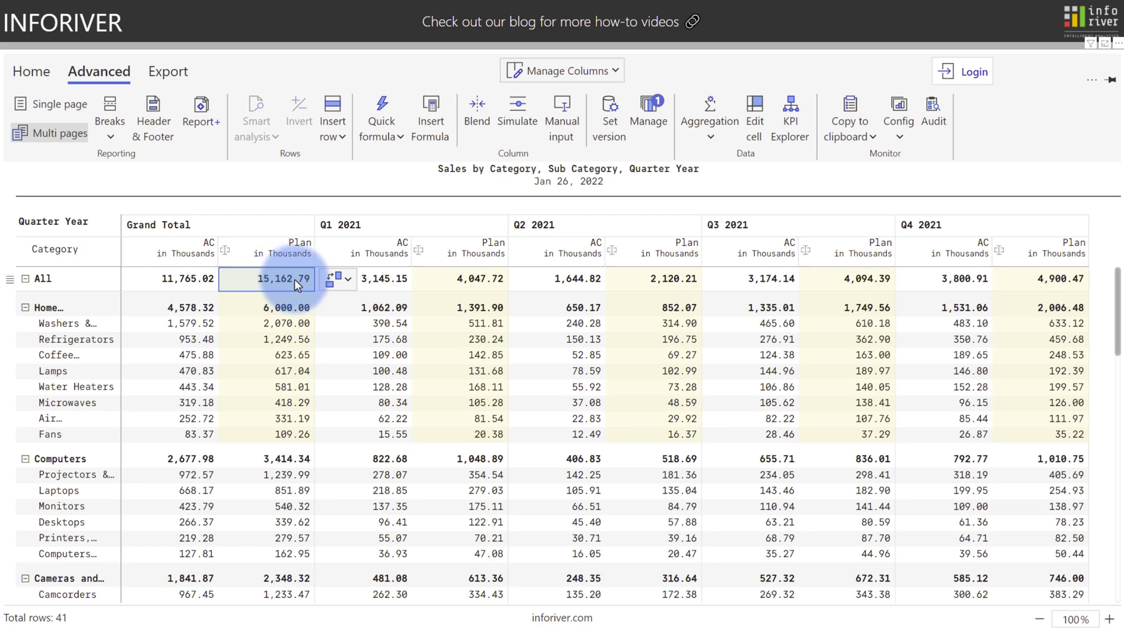
left_click(348, 278)
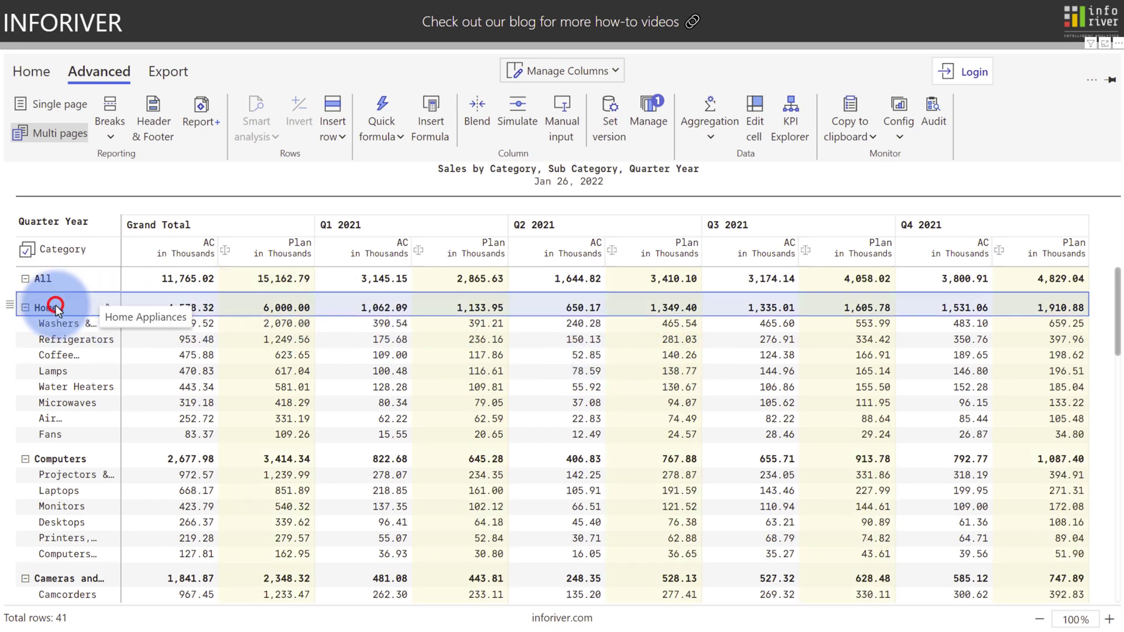
mouse_move(251, 309)
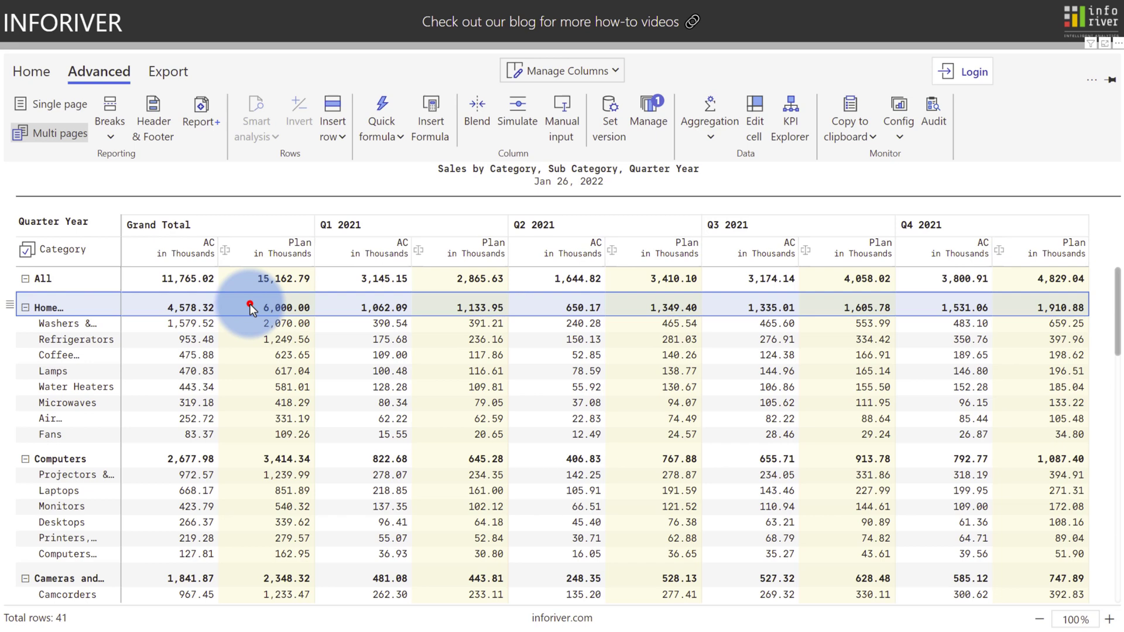
left_click(282, 306)
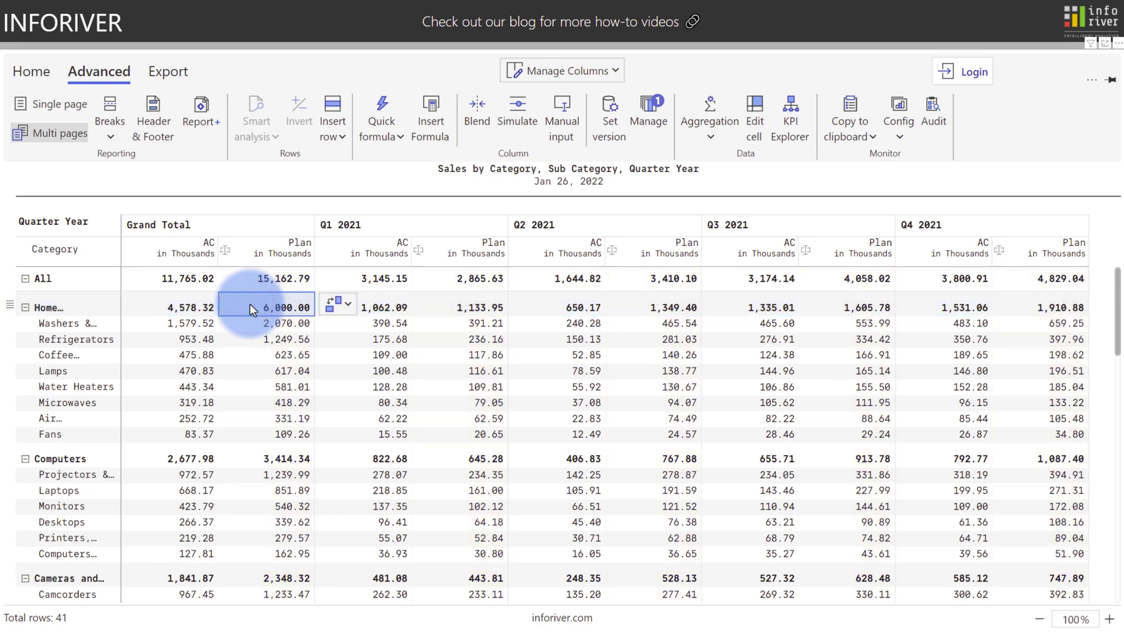
left_click(466, 307)
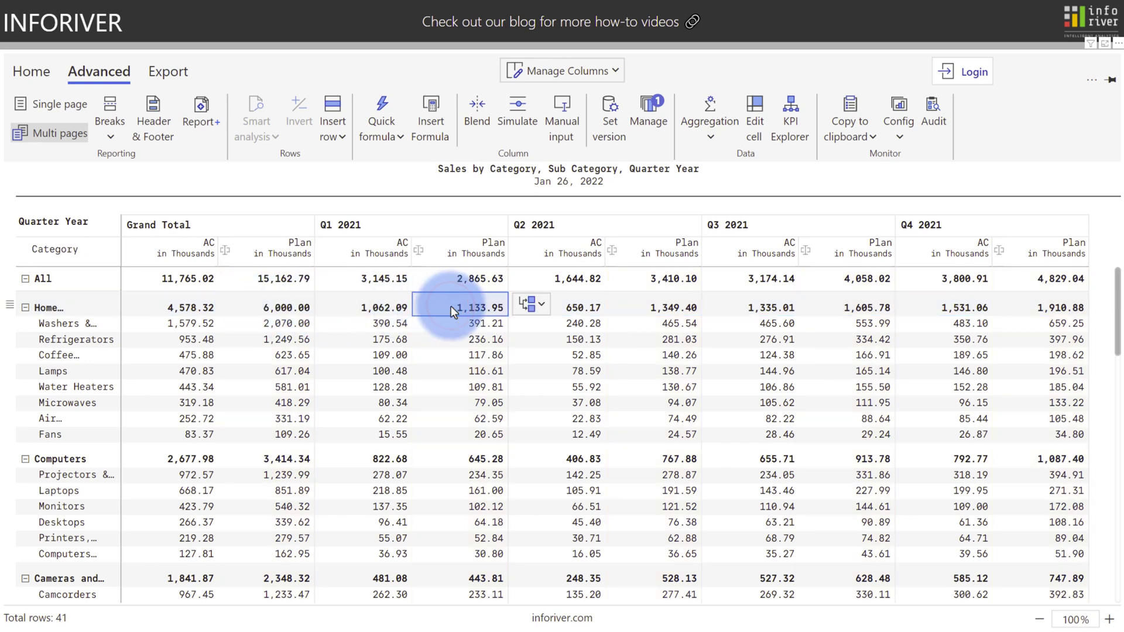
left_click(660, 307)
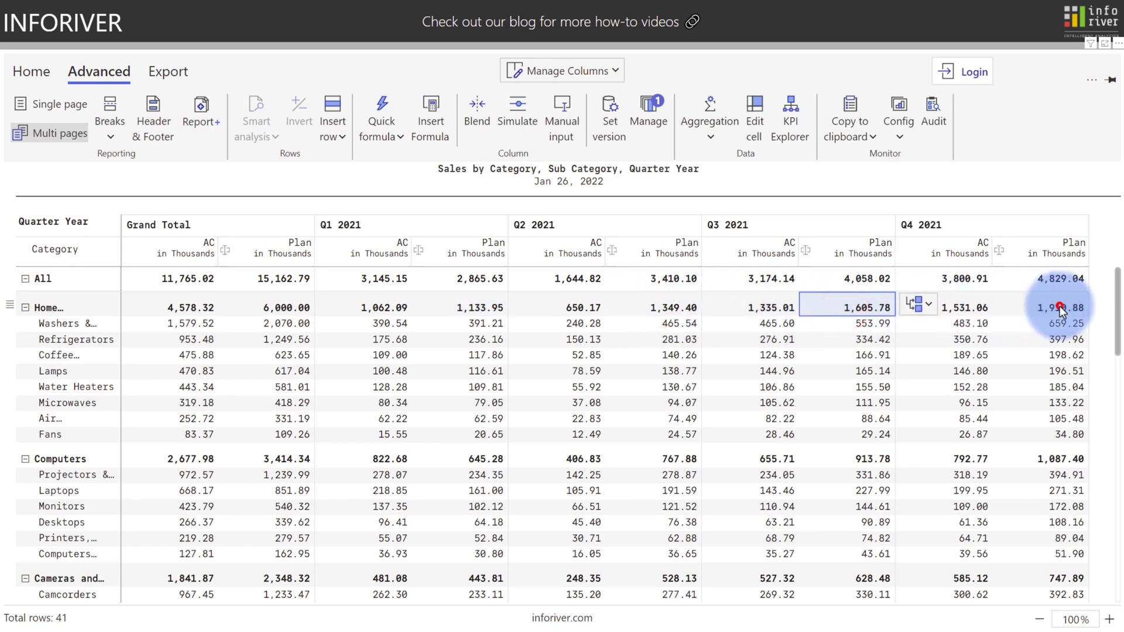
left_click(282, 304)
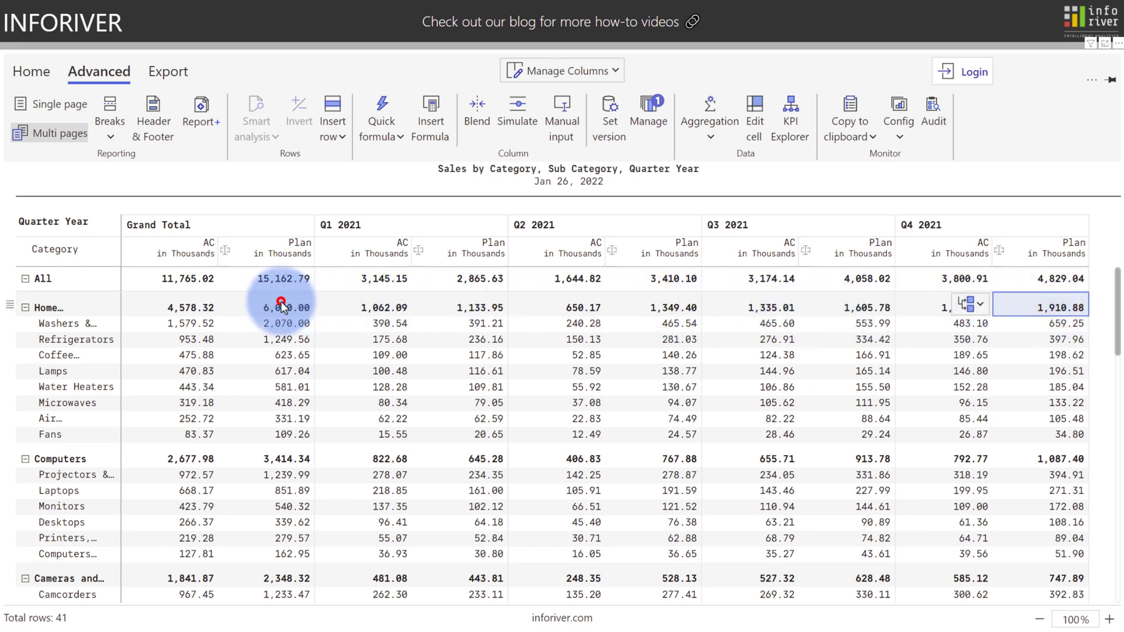
left_click(284, 307)
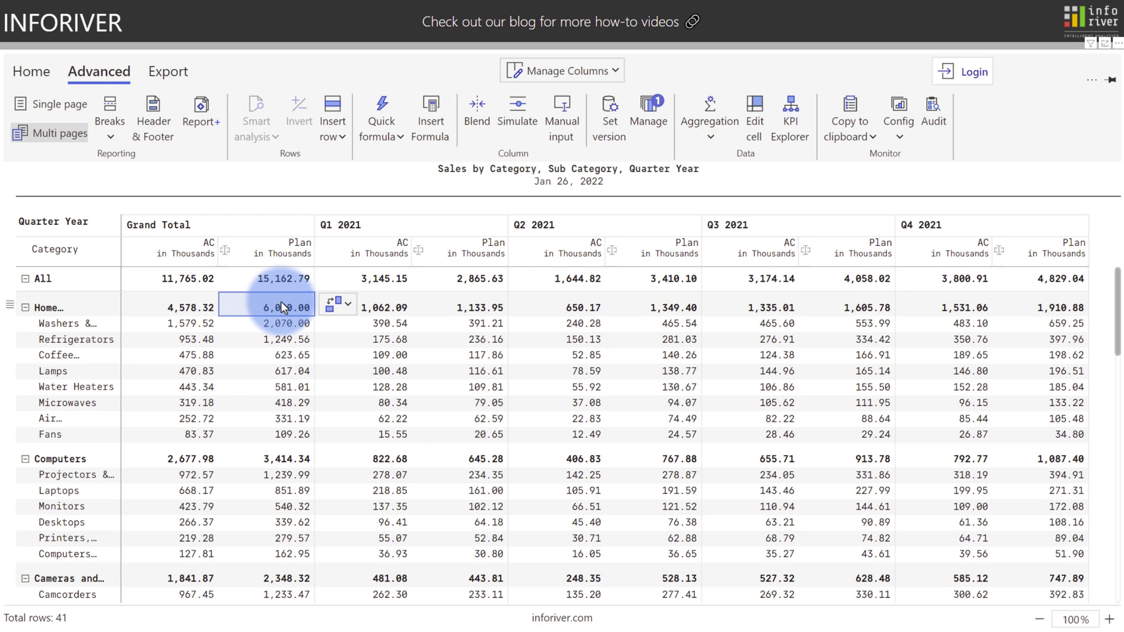
left_click(280, 278)
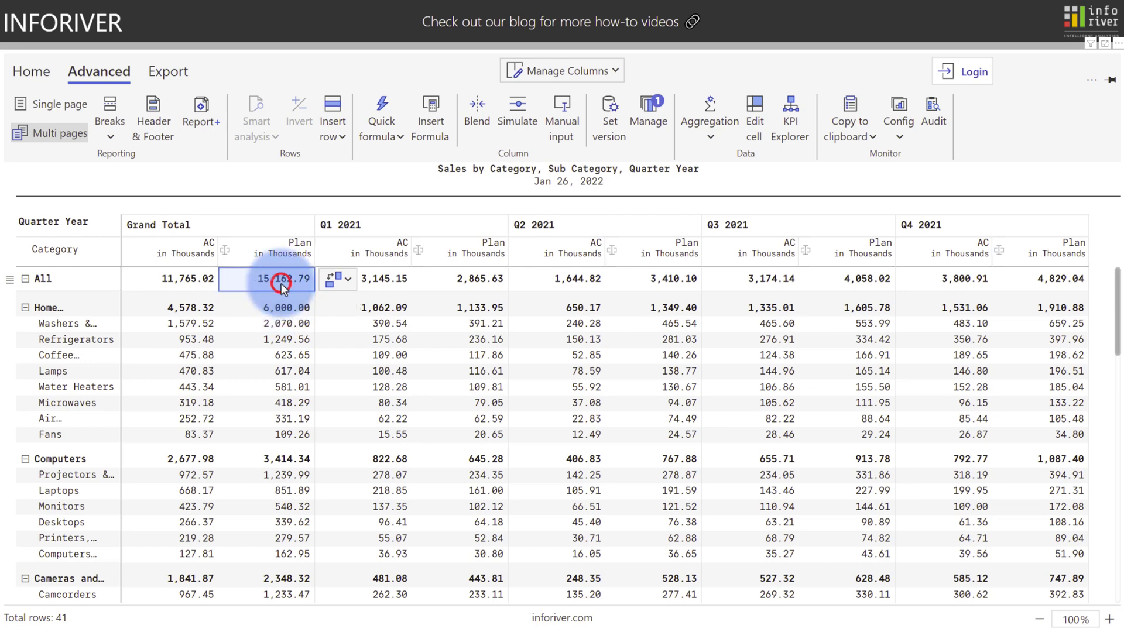
left_click(347, 278)
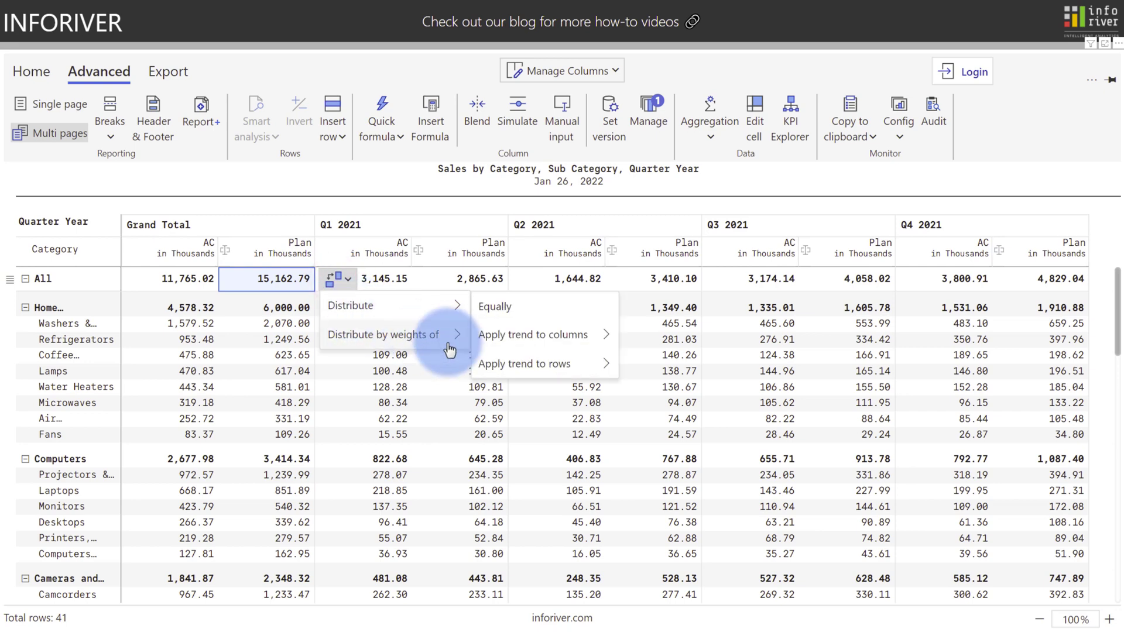
mouse_move(526, 363)
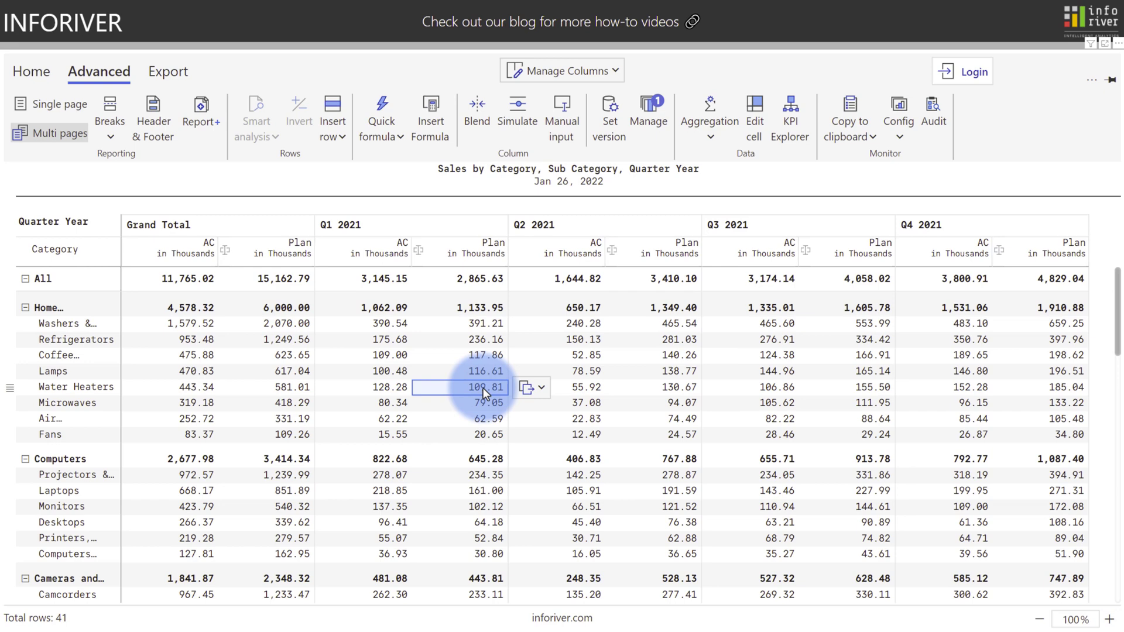
mouse_move(505, 394)
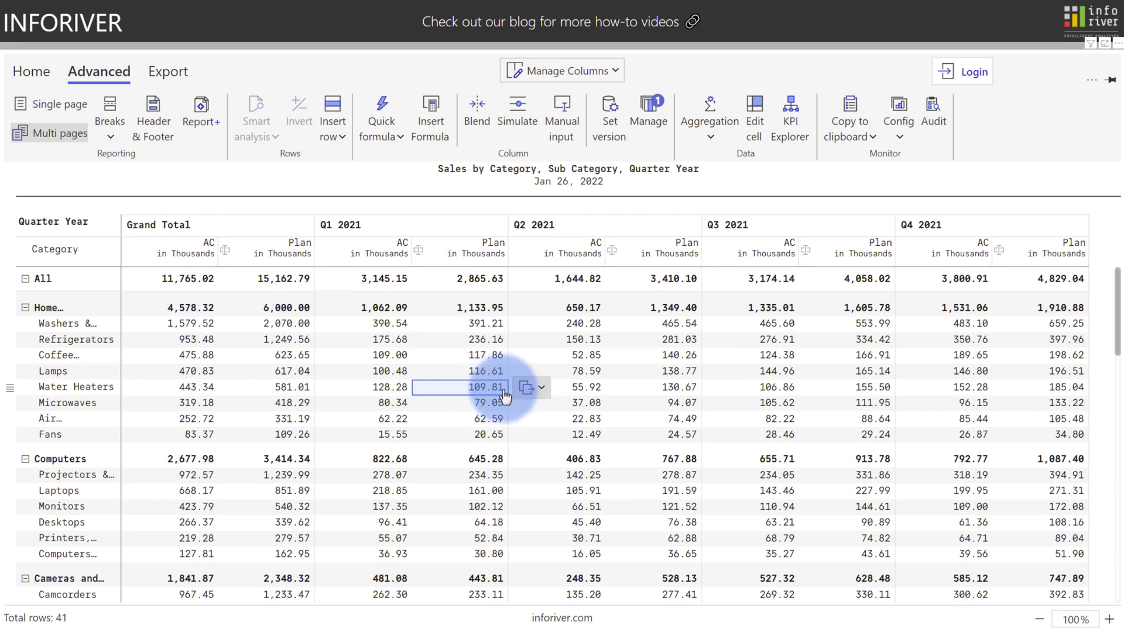
Copy the Water Heaters Q1 Plan value 109.81 equally into Q2, Q3 and Q4
left_click(544, 387)
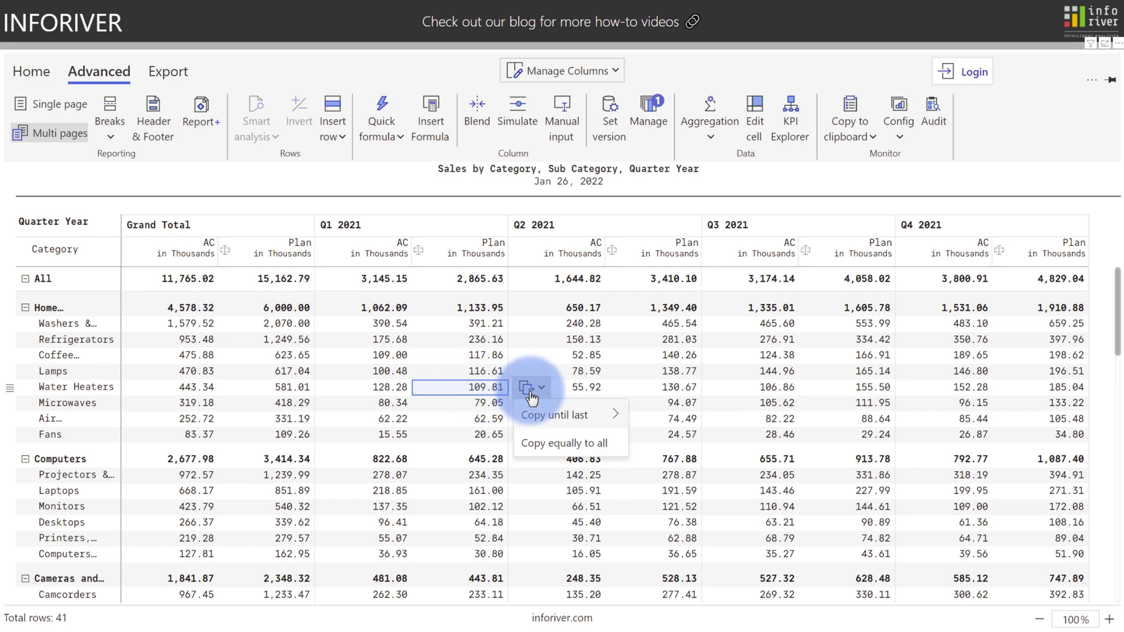
mouse_move(543, 448)
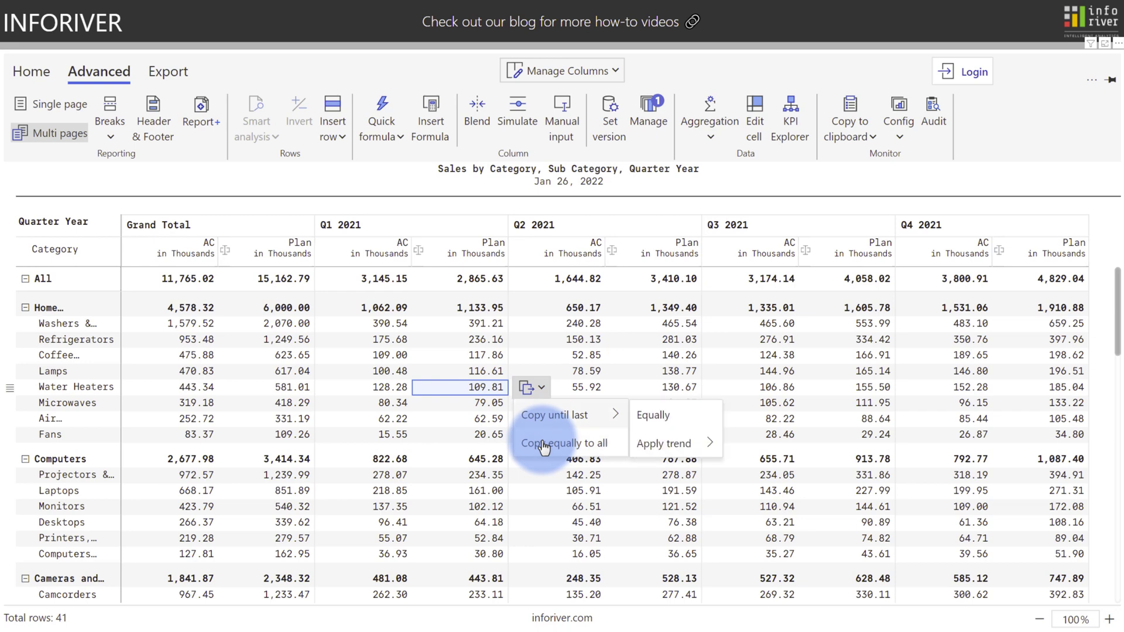
left_click(652, 416)
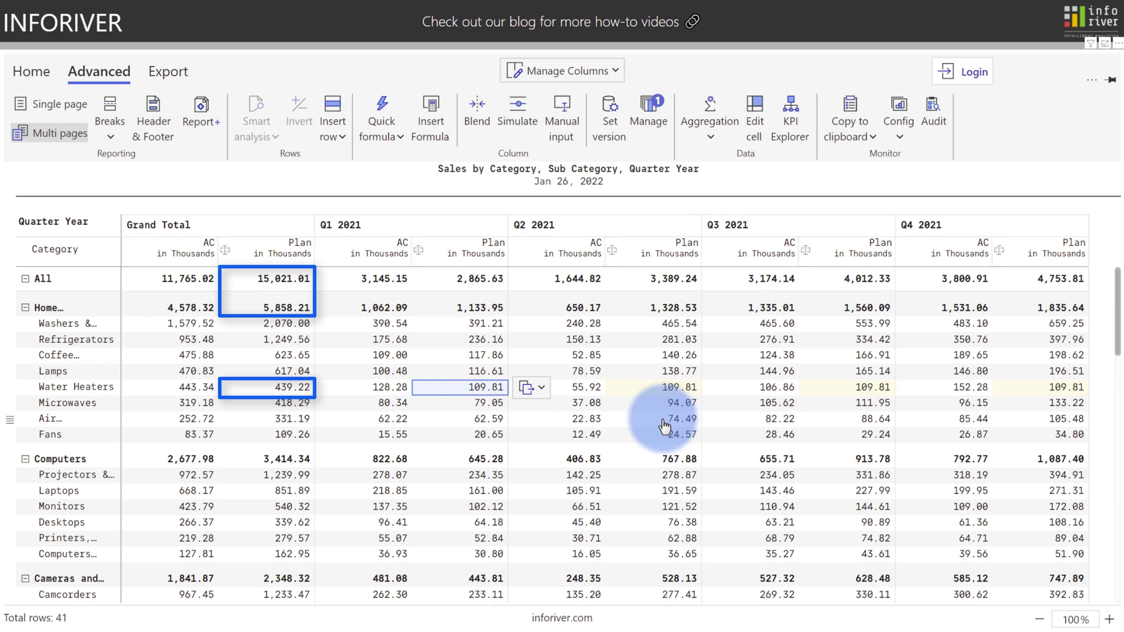
left_click(32, 70)
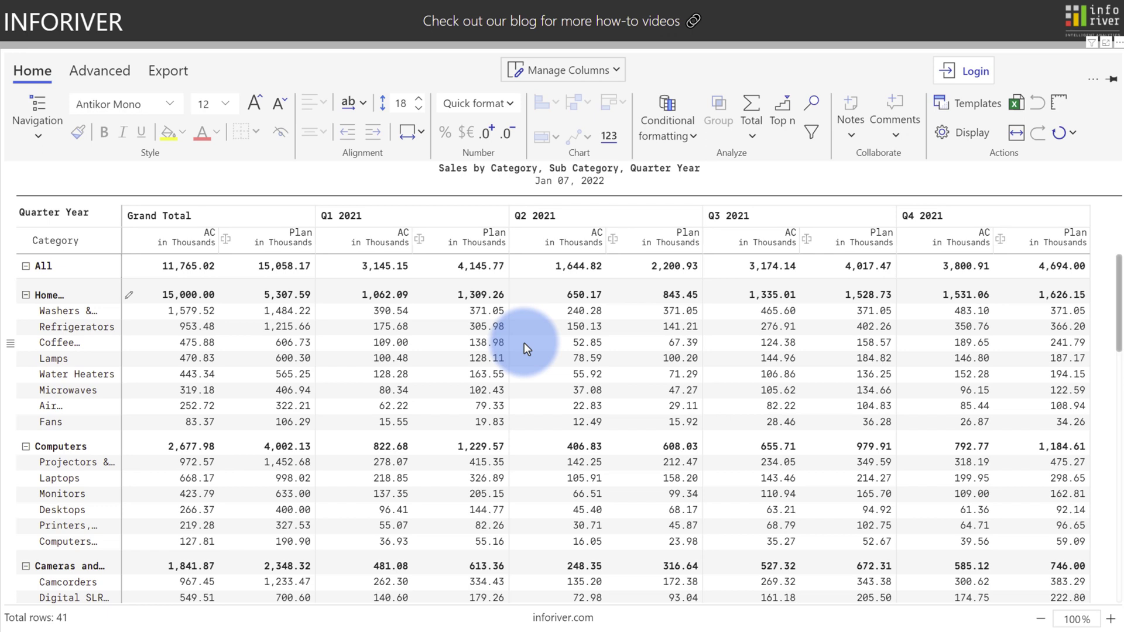
mouse_move(427, 278)
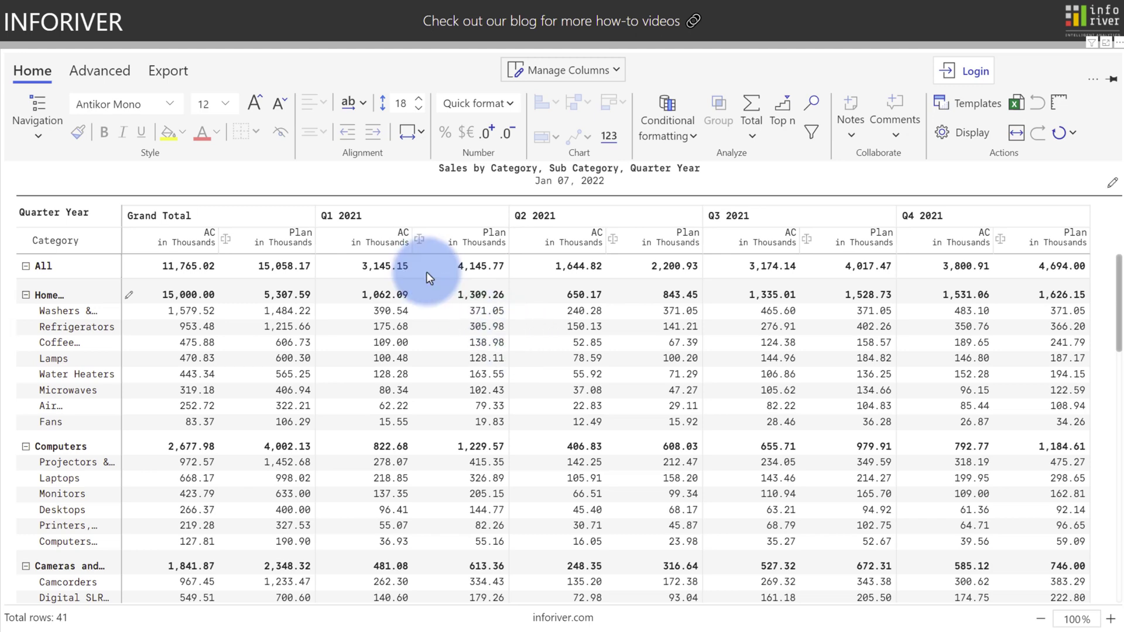
Start Writeback from the Export options, bringing up the Office 365 login prompt
left_click(168, 70)
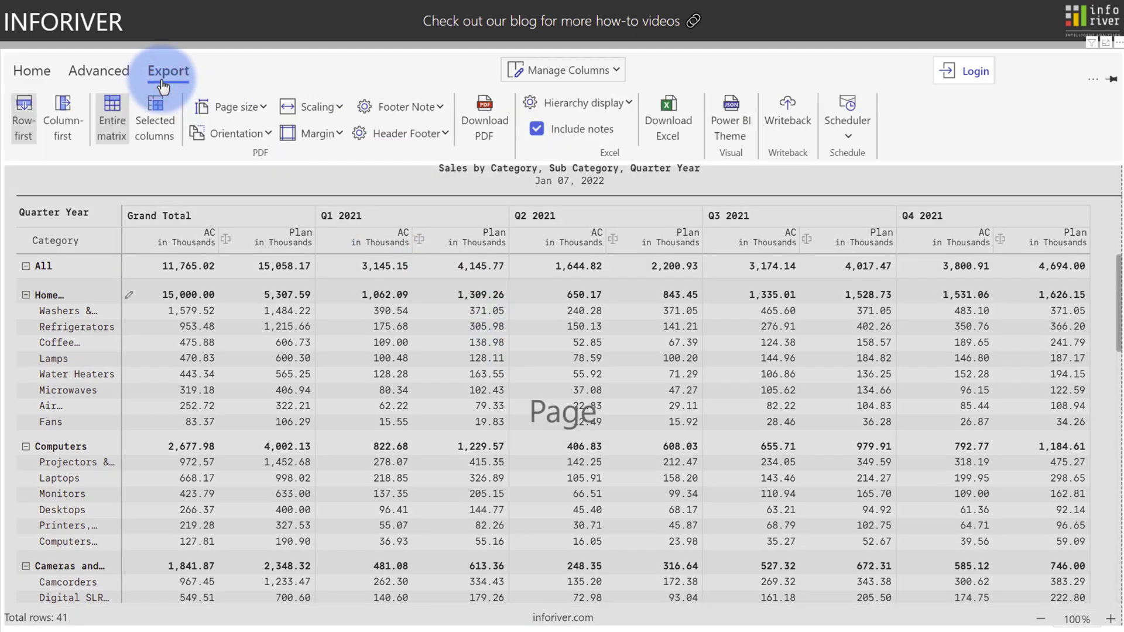
left_click(787, 115)
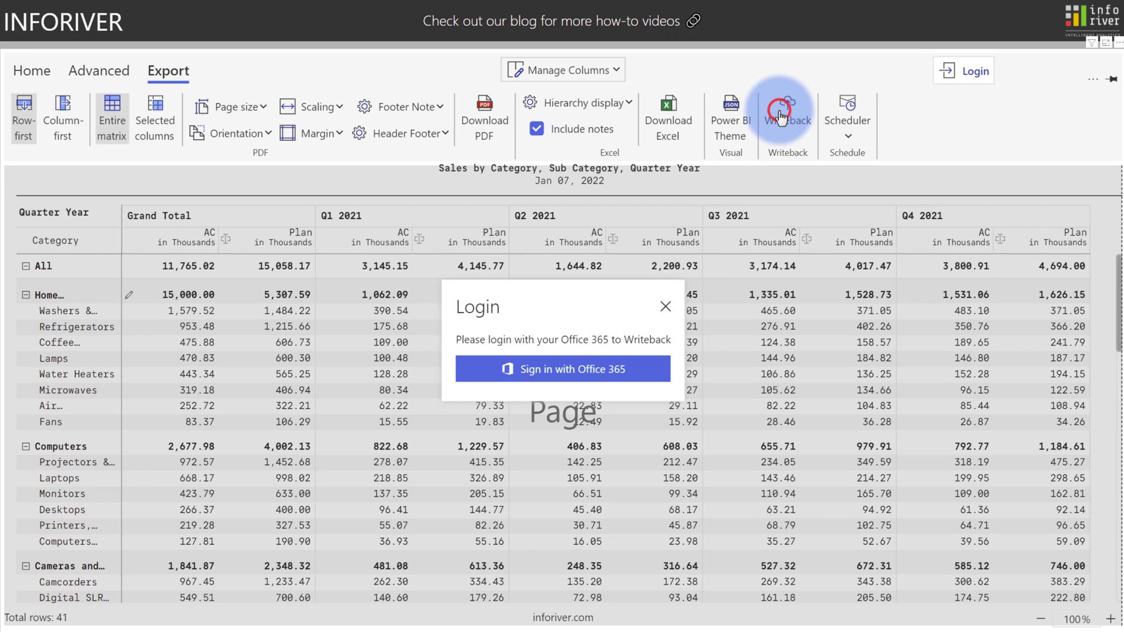